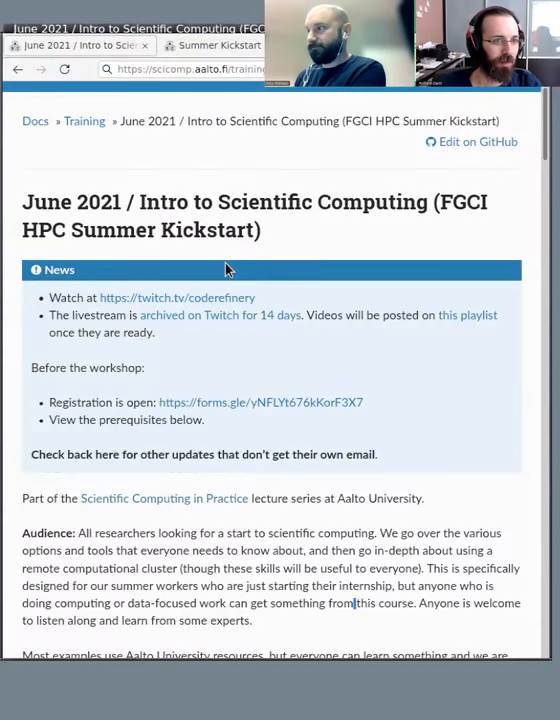
pyautogui.moveTo(229, 240)
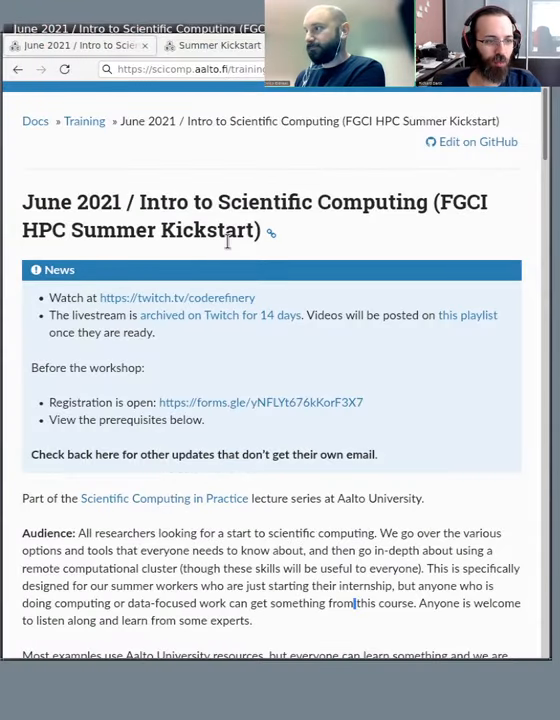
# Review the June 2021 schedule, then switch to the Summer Kickstart intro tab.
pyautogui.scroll(-3)
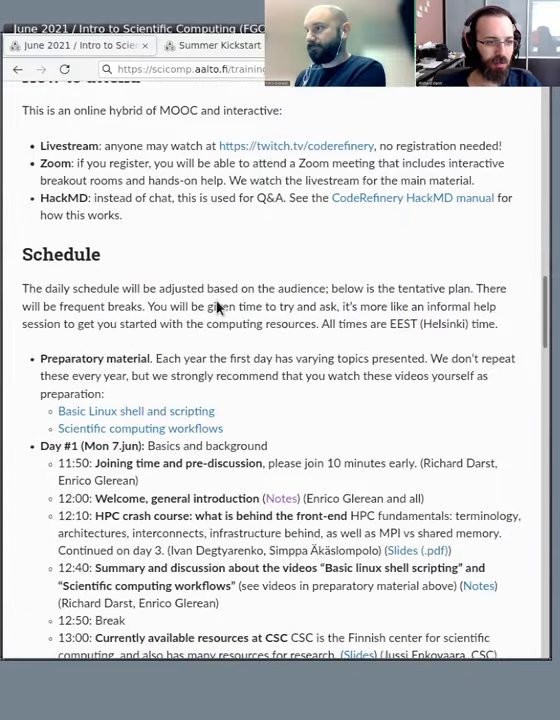
pyautogui.scroll(-3)
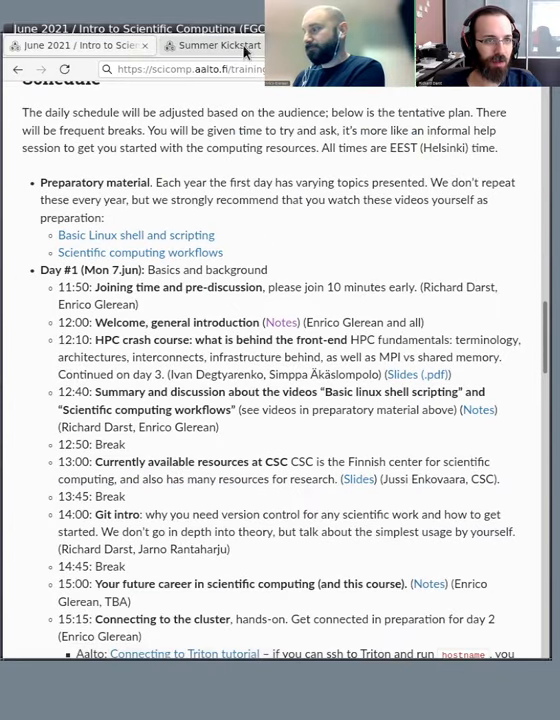
pyautogui.click(218, 45)
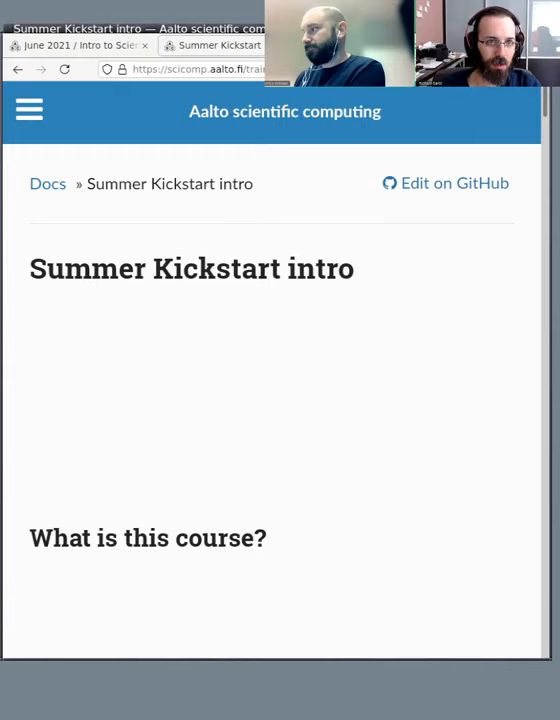
# Scroll the intro page past the course contents to the 'Who is attending?' heading.
pyautogui.click(200, 73)
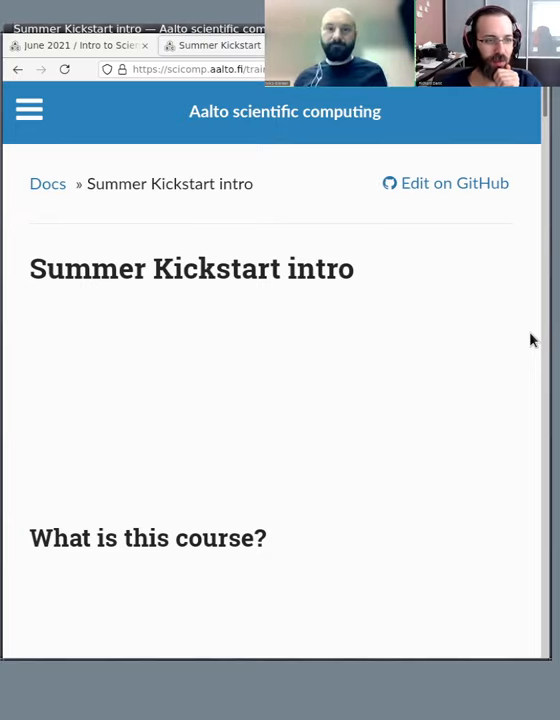
pyautogui.scroll(-3)
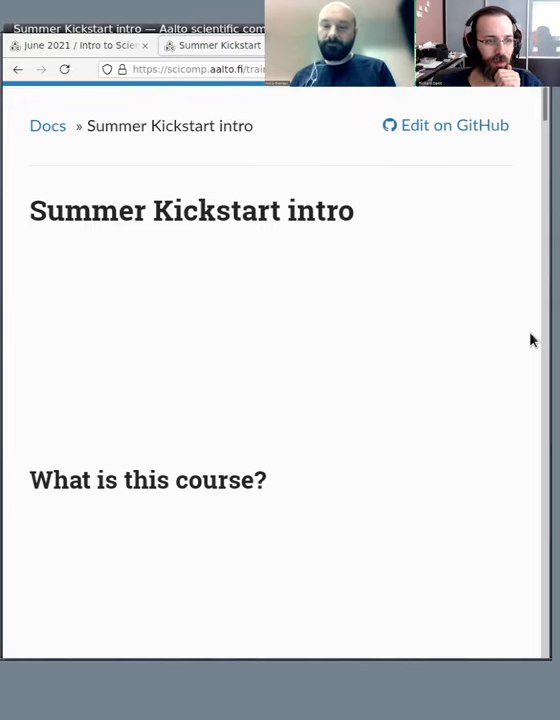
pyautogui.scroll(-3)
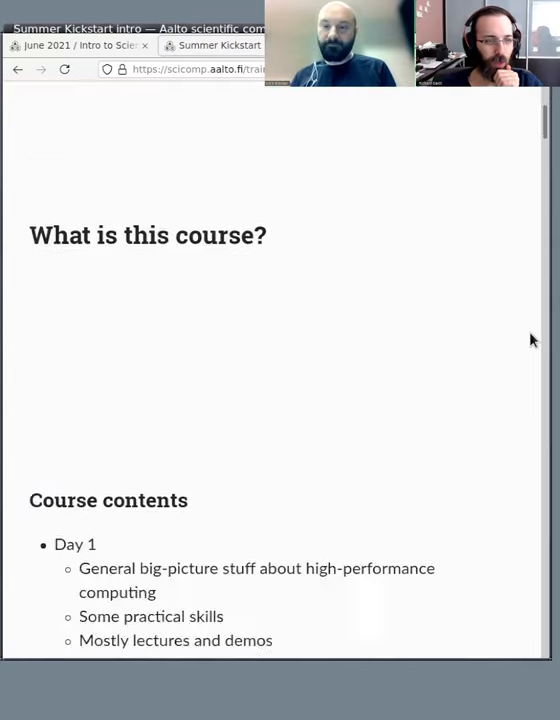
pyautogui.scroll(-3)
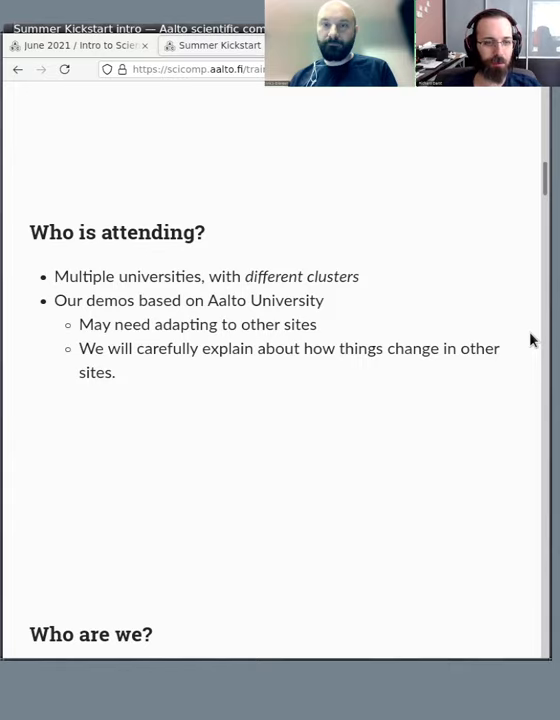
# Scroll past 'Who are we?' to the Practicalities and 'How the workshop works' sections.
pyautogui.scroll(-3)
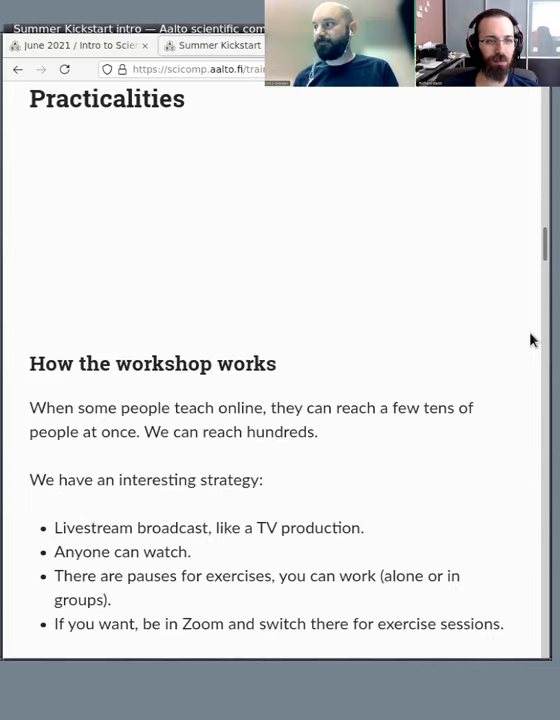
# Scroll to the list of workshop parts: talks, demos, type-along, exercises, breaks.
pyautogui.scroll(-3)
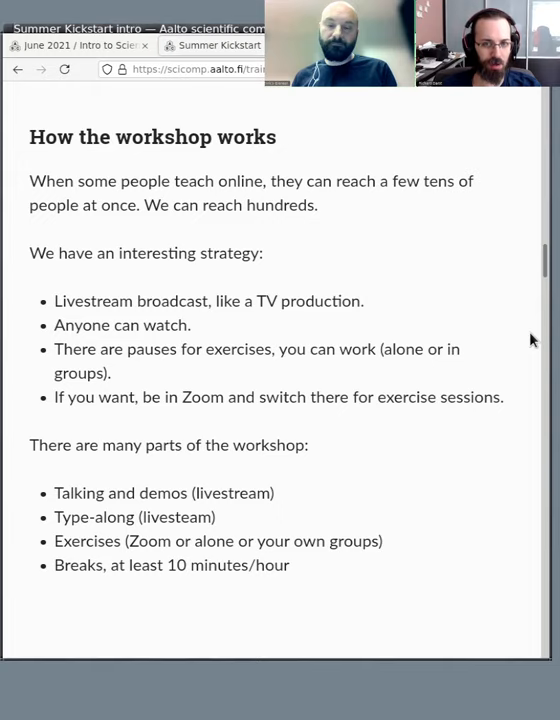
# Scroll through Chat and communication to the HackMD view and edit mode notes.
pyautogui.scroll(-3)
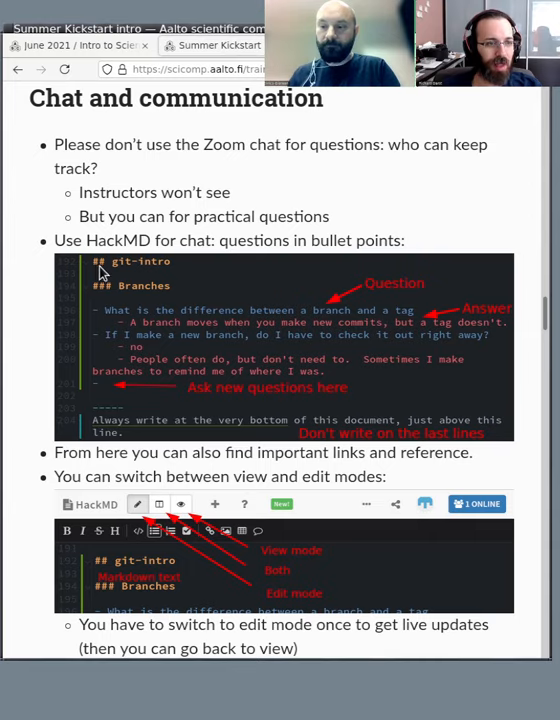
pyautogui.moveTo(174, 295)
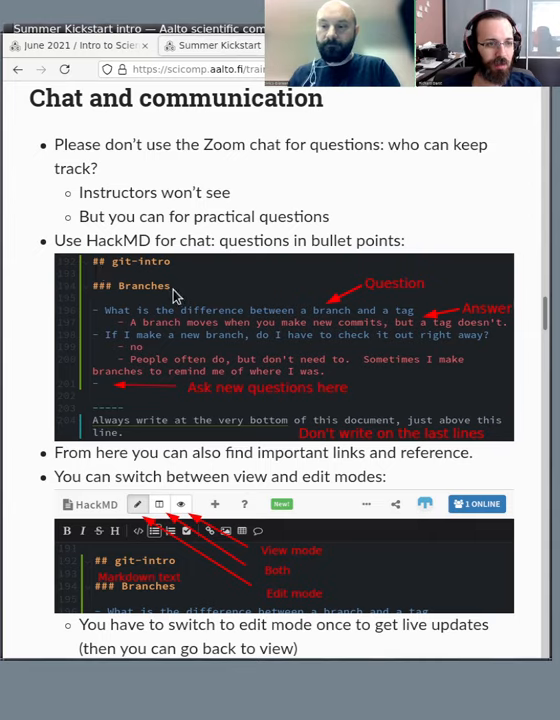
pyautogui.moveTo(415, 315)
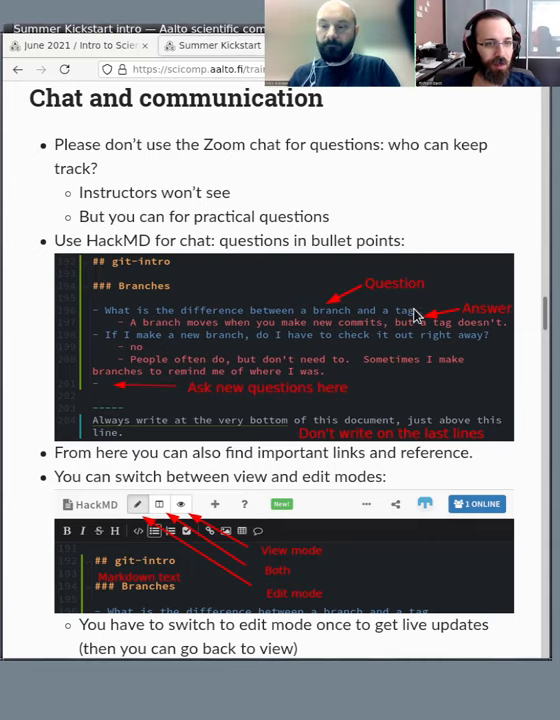
pyautogui.moveTo(335, 325)
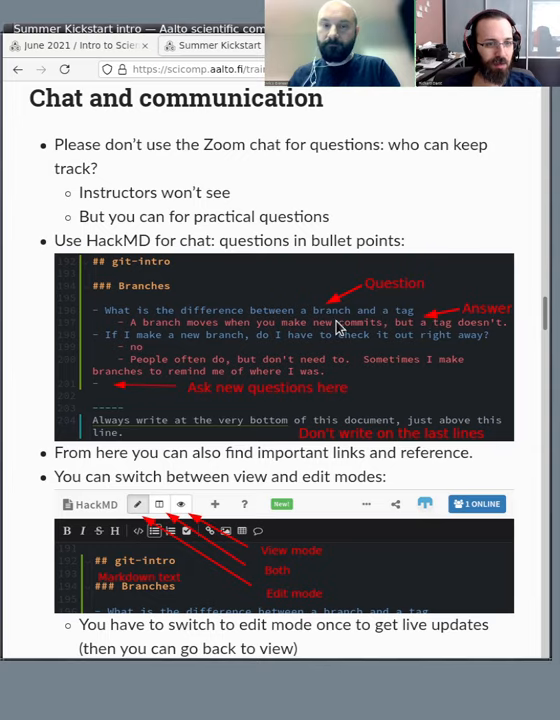
pyautogui.moveTo(177, 370)
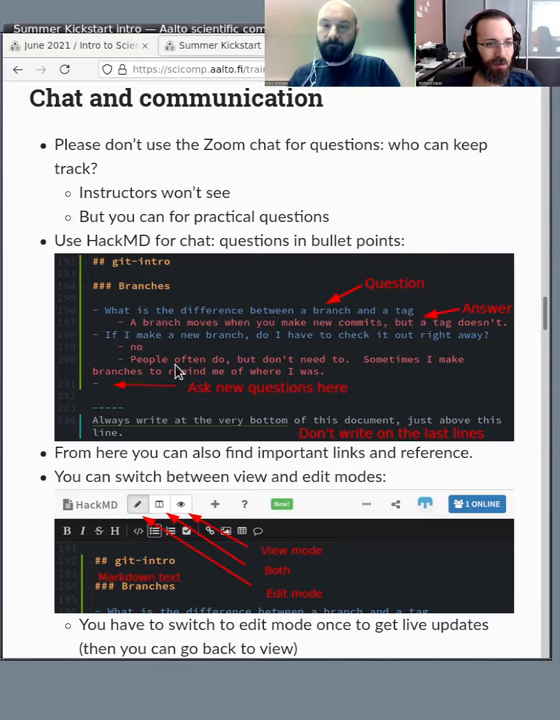
pyautogui.moveTo(135, 408)
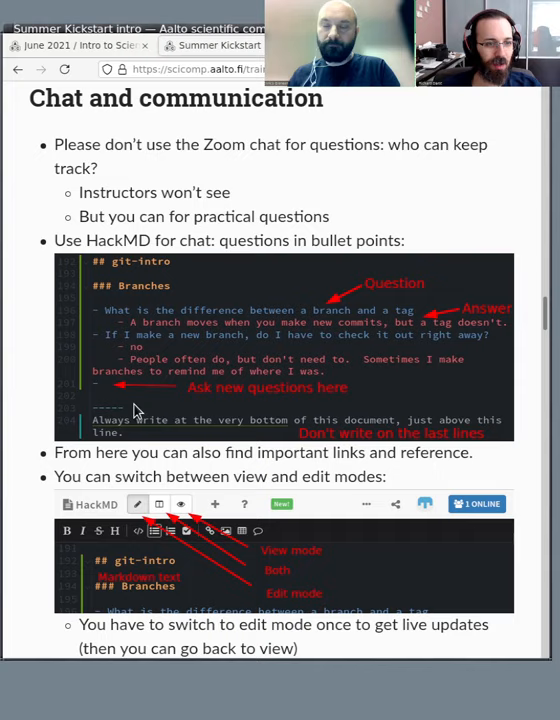
pyautogui.moveTo(100, 395)
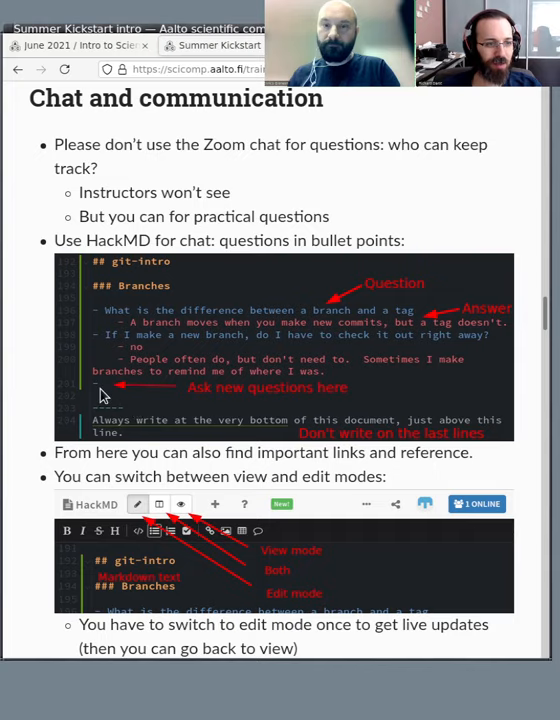
pyautogui.moveTo(522, 396)
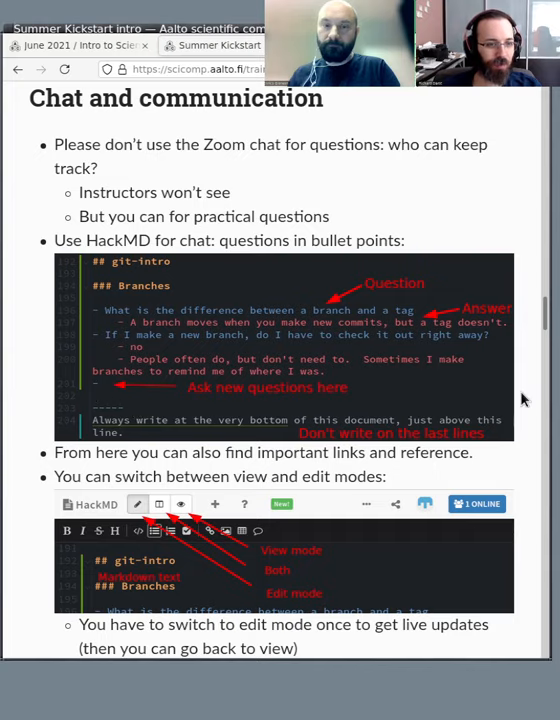
pyautogui.scroll(-3)
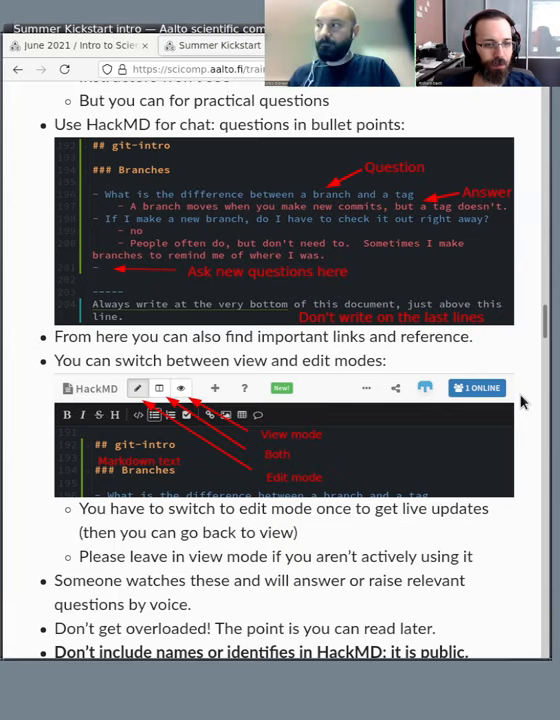
# Scroll past the no-names warning until the Icebreaker line appears.
pyautogui.scroll(-3)
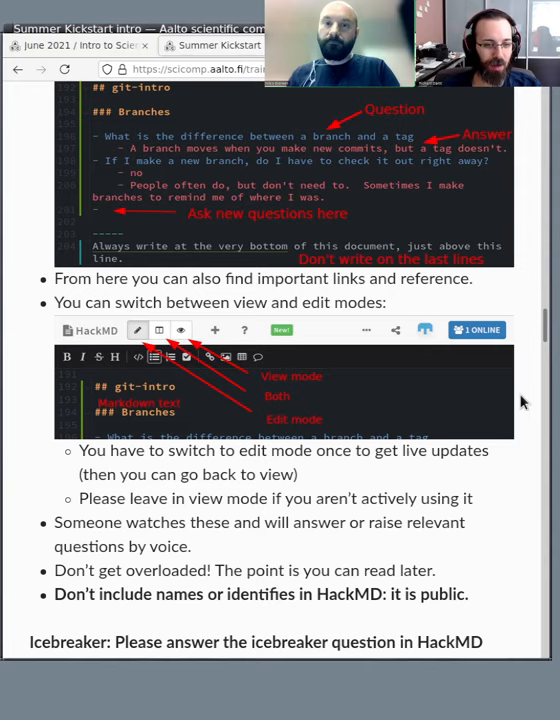
pyautogui.scroll(-3)
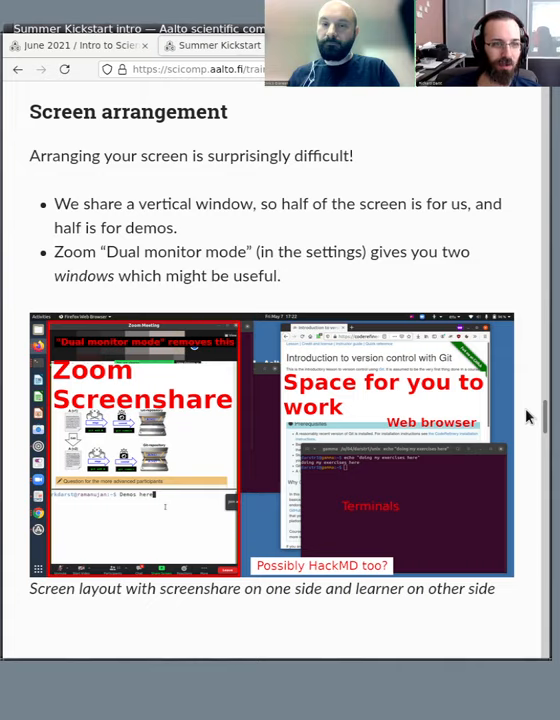
pyautogui.moveTo(197, 557)
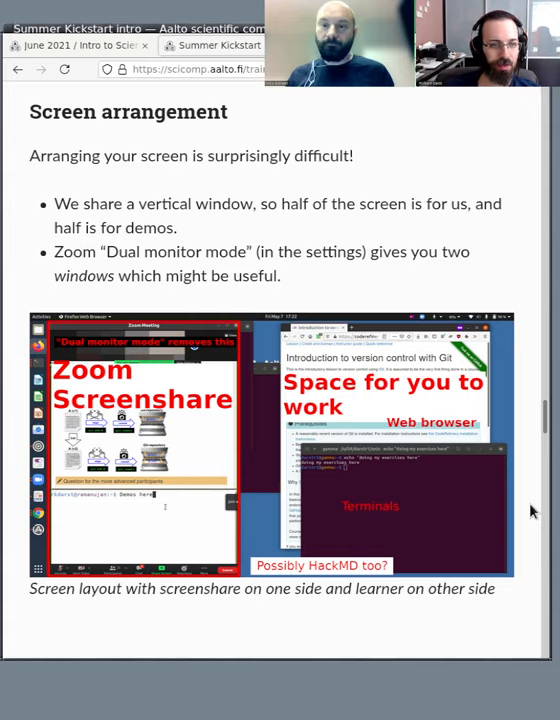
pyautogui.moveTo(505, 487)
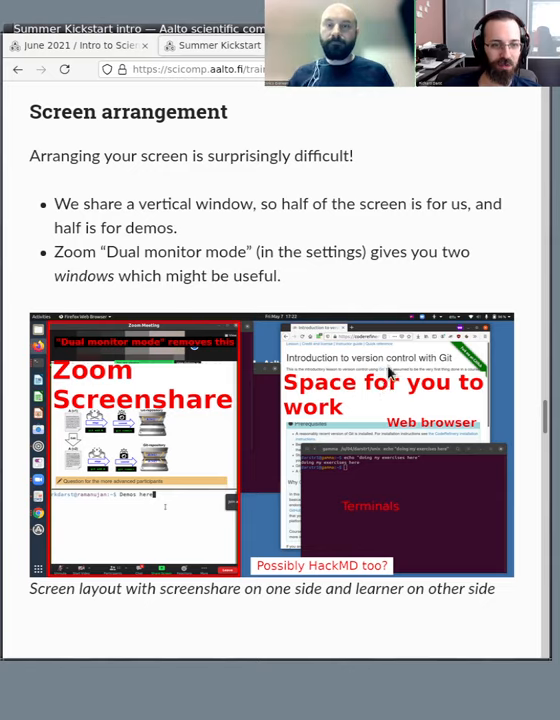
pyautogui.moveTo(419, 536)
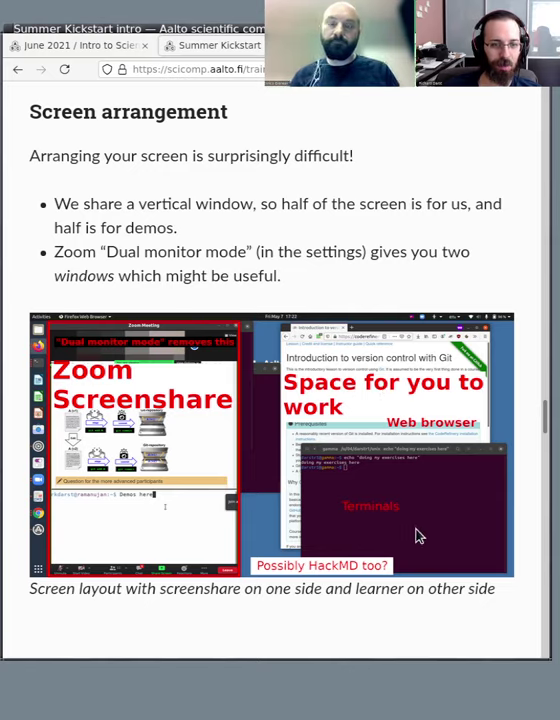
pyautogui.moveTo(441, 392)
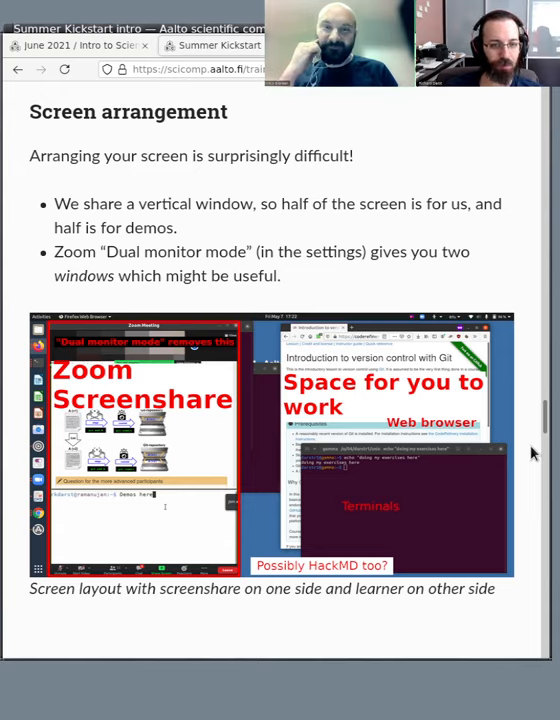
pyautogui.press('Right')
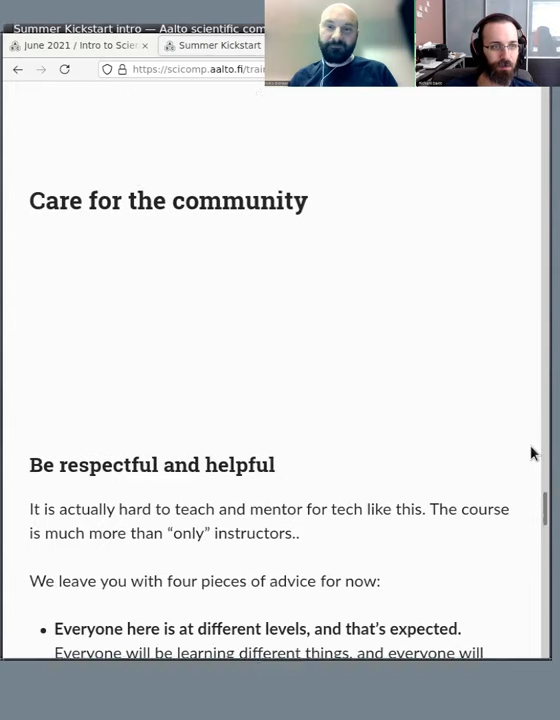
# Scroll to the Final notes and Recording points on YouTube publishing and CC-BY.
pyautogui.scroll(-3)
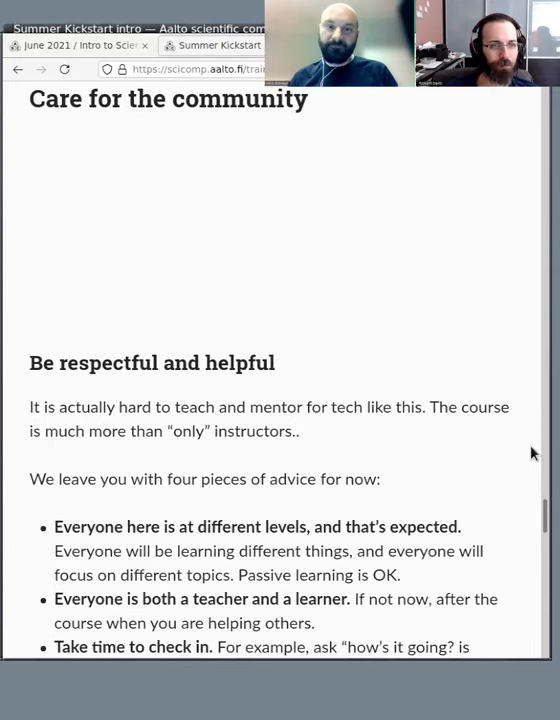
pyautogui.scroll(-3)
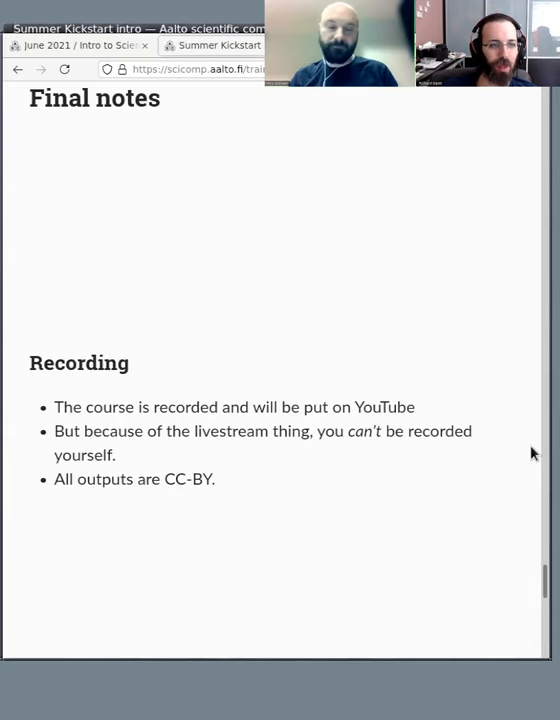
# Scroll past Credits and Join us! to the copyright footer.
pyautogui.scroll(-3)
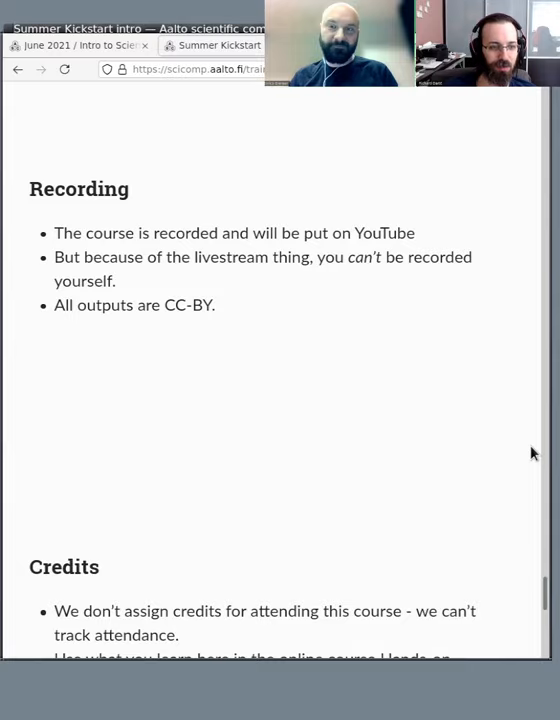
pyautogui.scroll(-3)
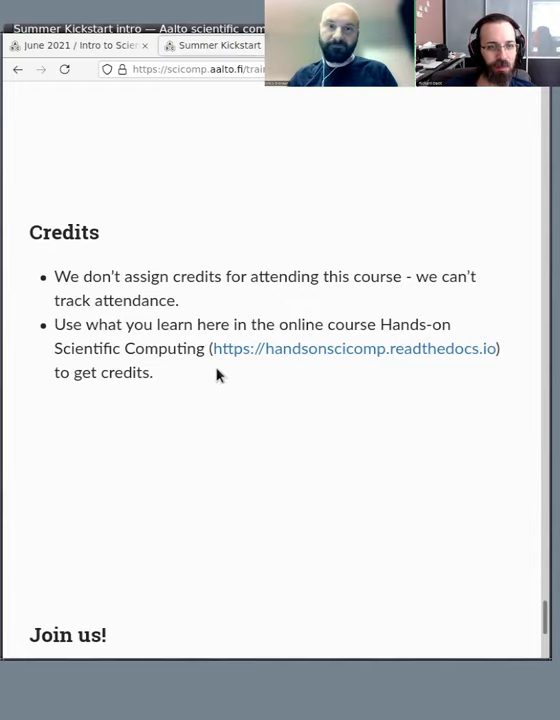
pyautogui.moveTo(528, 353)
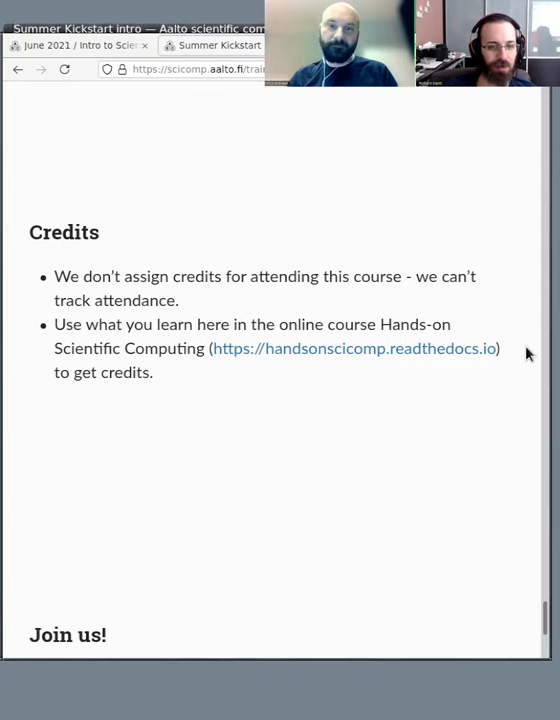
pyautogui.scroll(-3)
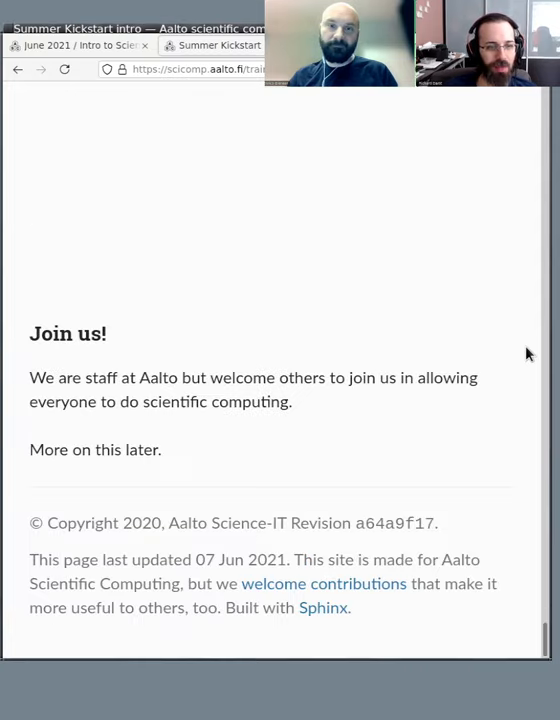